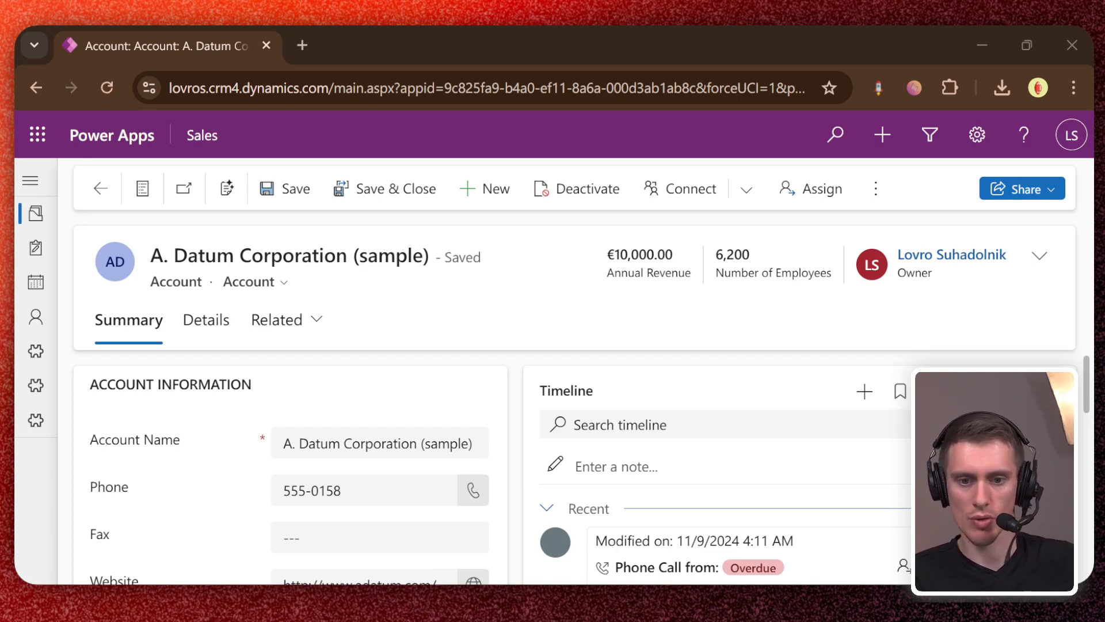
pyautogui.moveTo(647, 316)
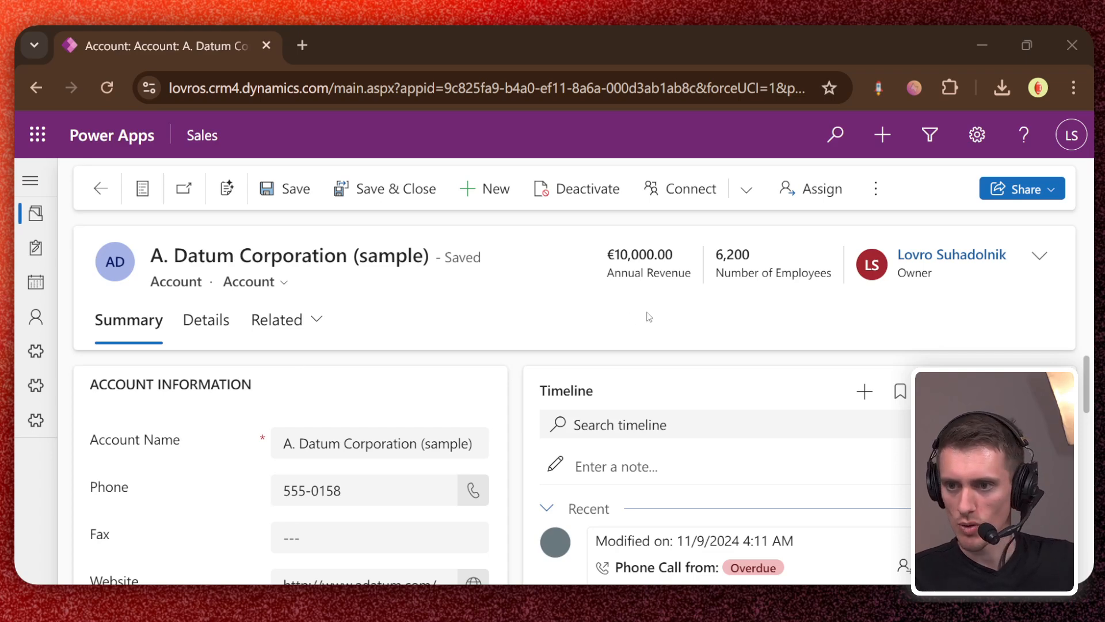
pyautogui.moveTo(578, 337)
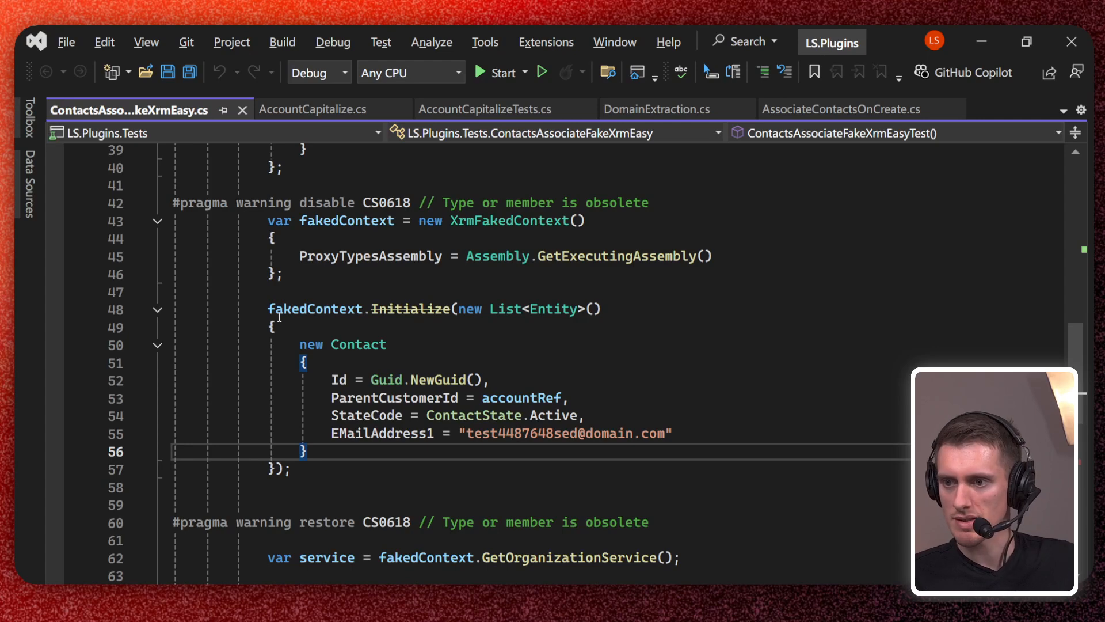
# Step: Generate the A. Datum Corporation account's C# entity code with Entity Generator and copy it
pyautogui.doubleClick(358, 344)
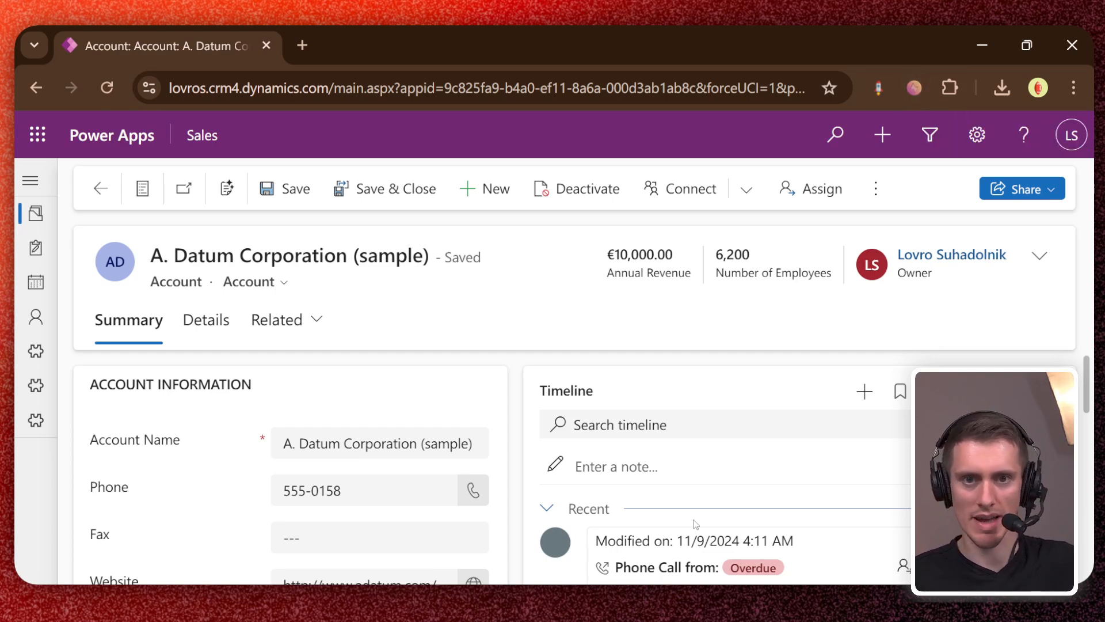
pyautogui.click(913, 87)
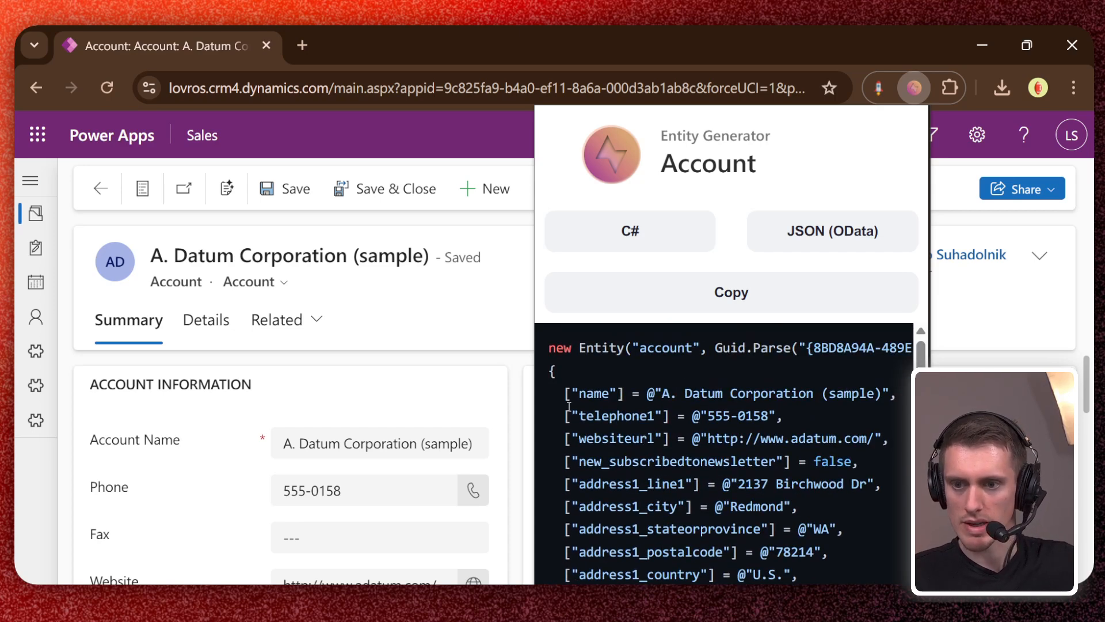
pyautogui.scroll(-3)
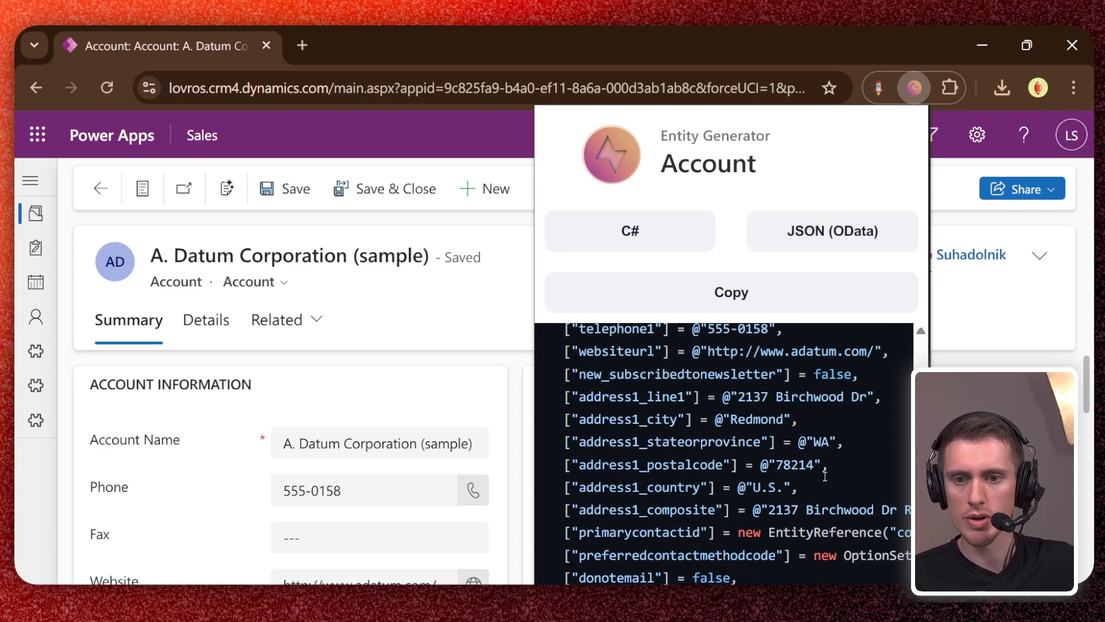
pyautogui.scroll(-3)
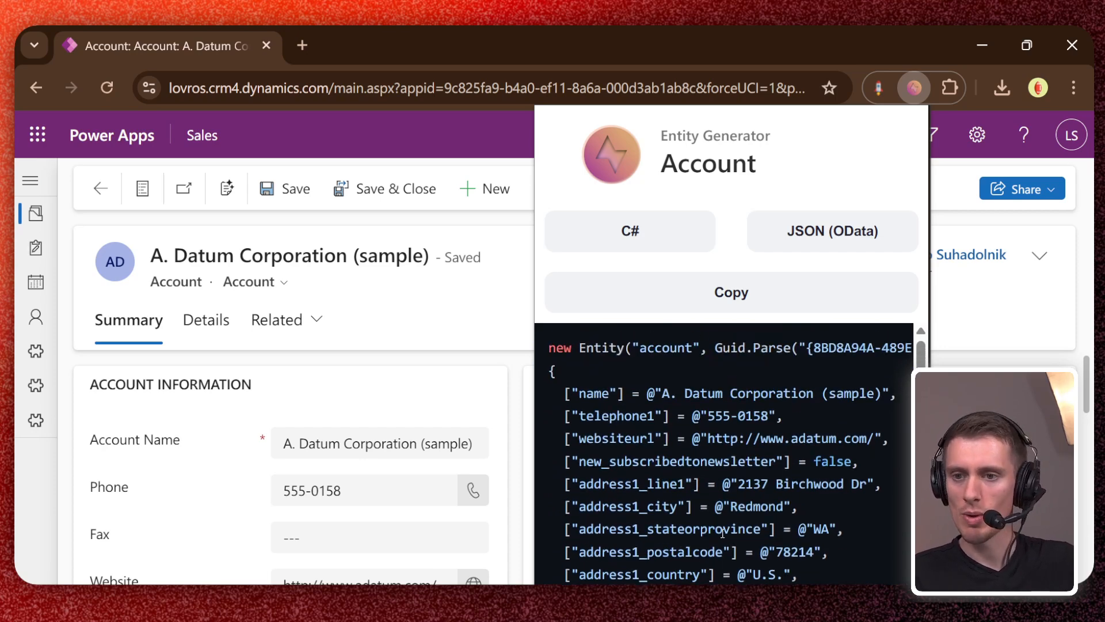
pyautogui.click(731, 293)
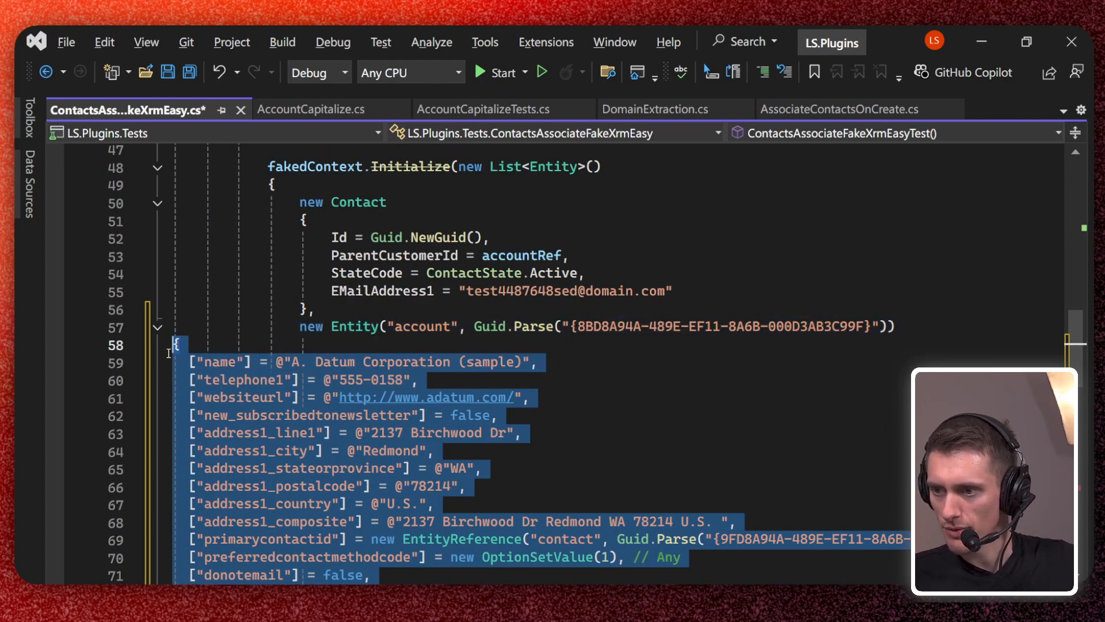
# Step: Reformat the pasted A. Datum account entity and trim attributes after preferredcontactmethodcode
pyautogui.press('Delete')
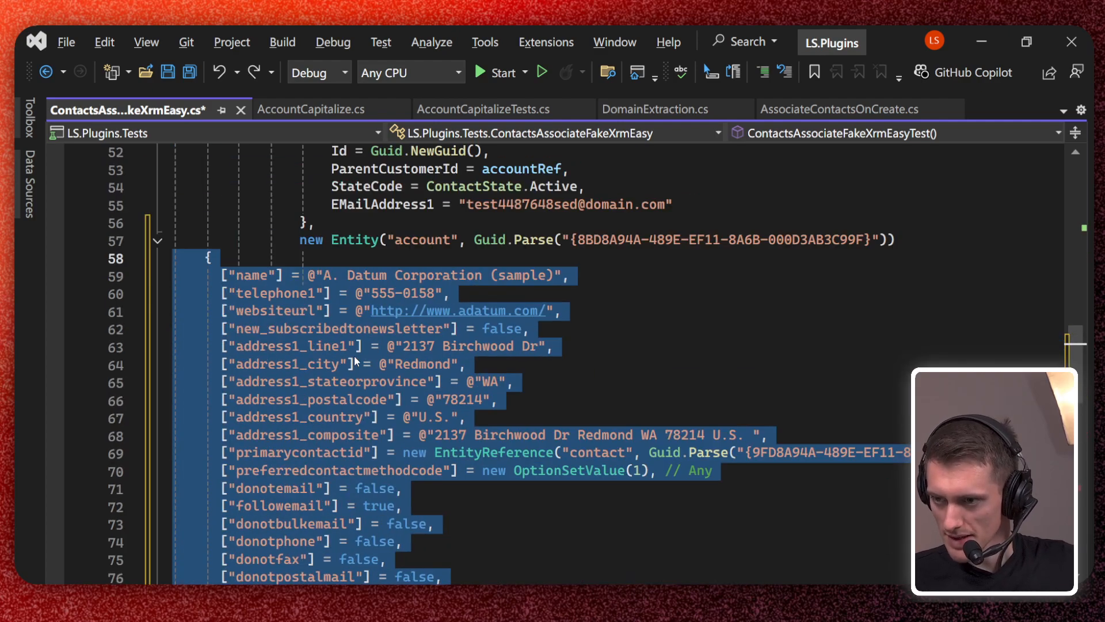
pyautogui.scroll(-3)
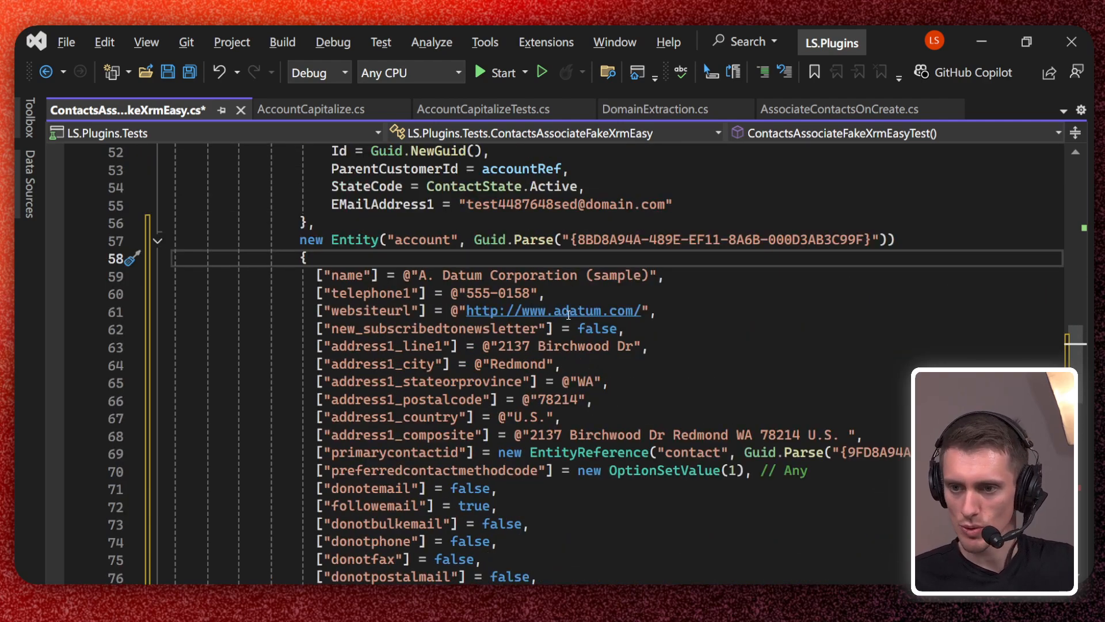
pyautogui.moveTo(555, 311)
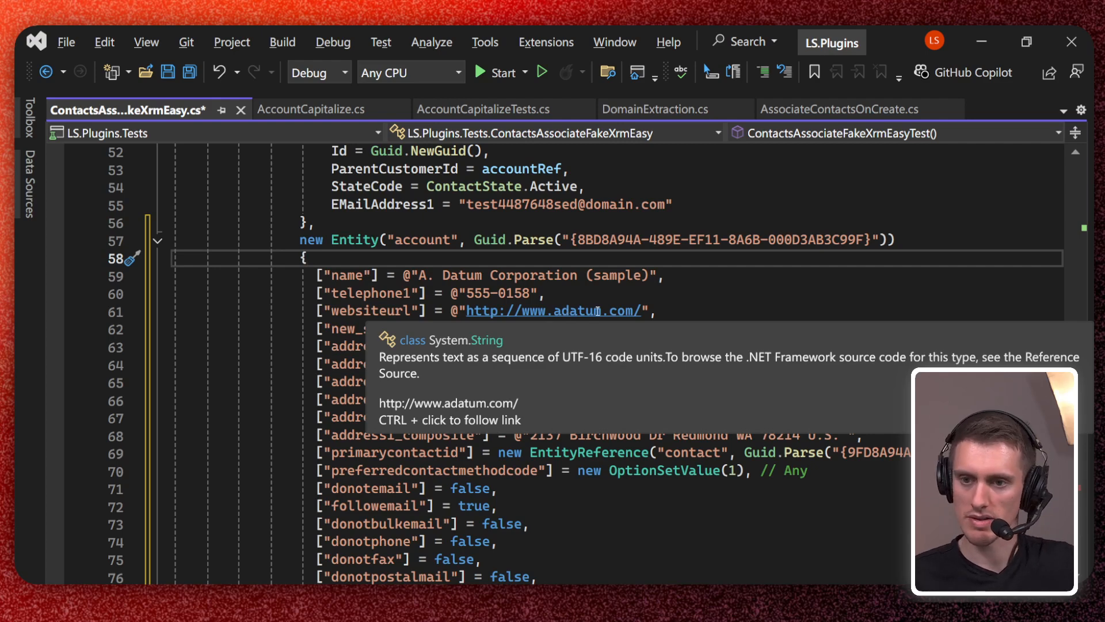
pyautogui.click(657, 310)
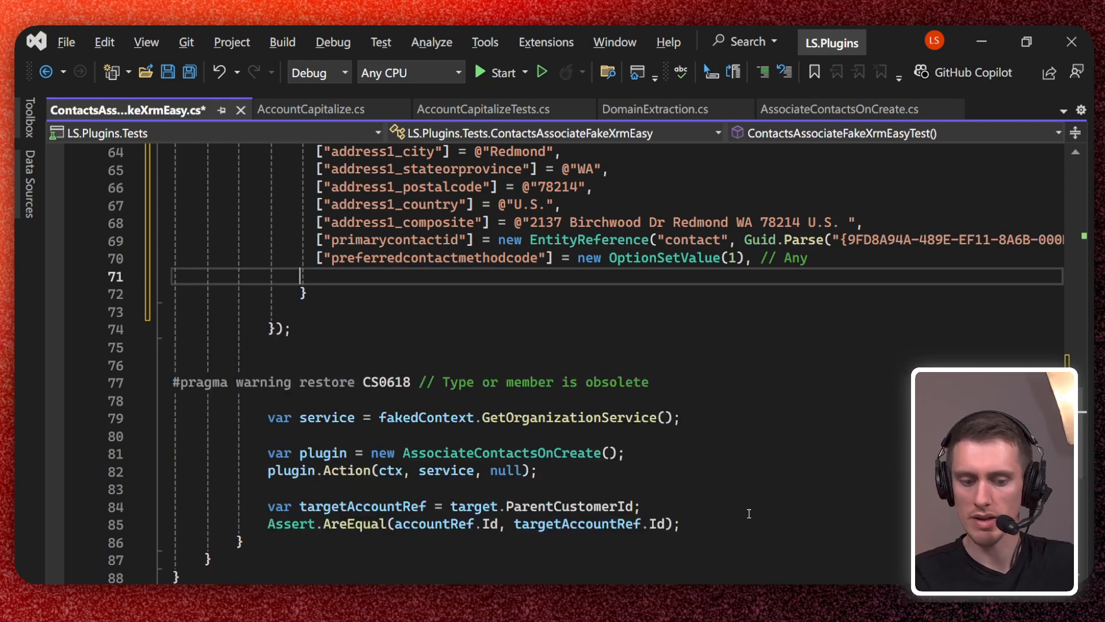
pyautogui.press('Backspace')
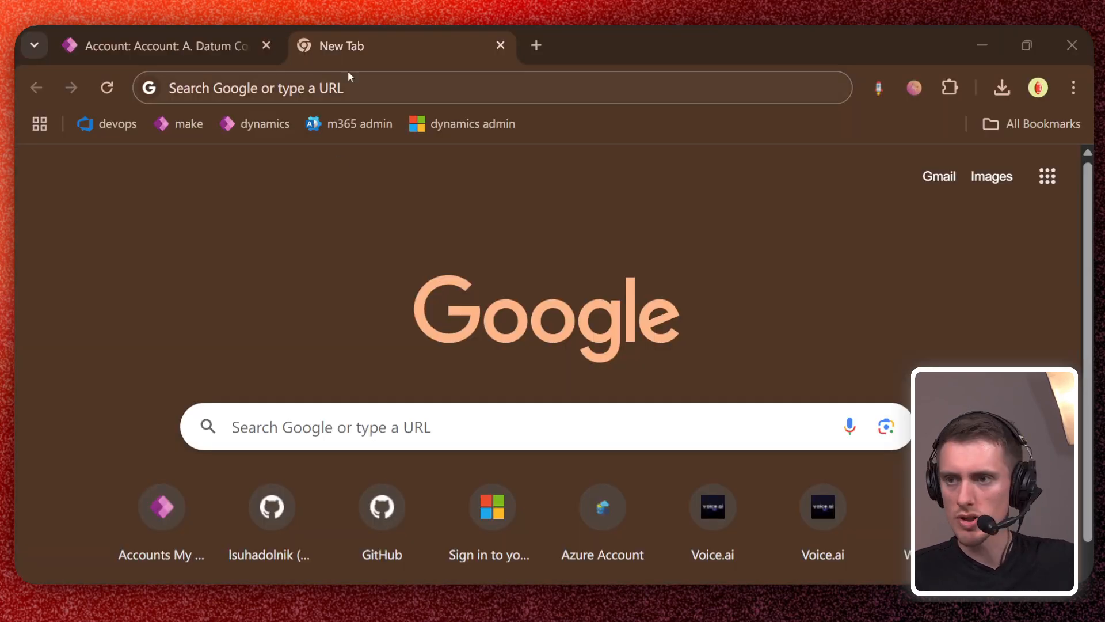
# Step: Search Google for the lsuhadolnik GitHub account and open its profile
pyautogui.click(353, 88)
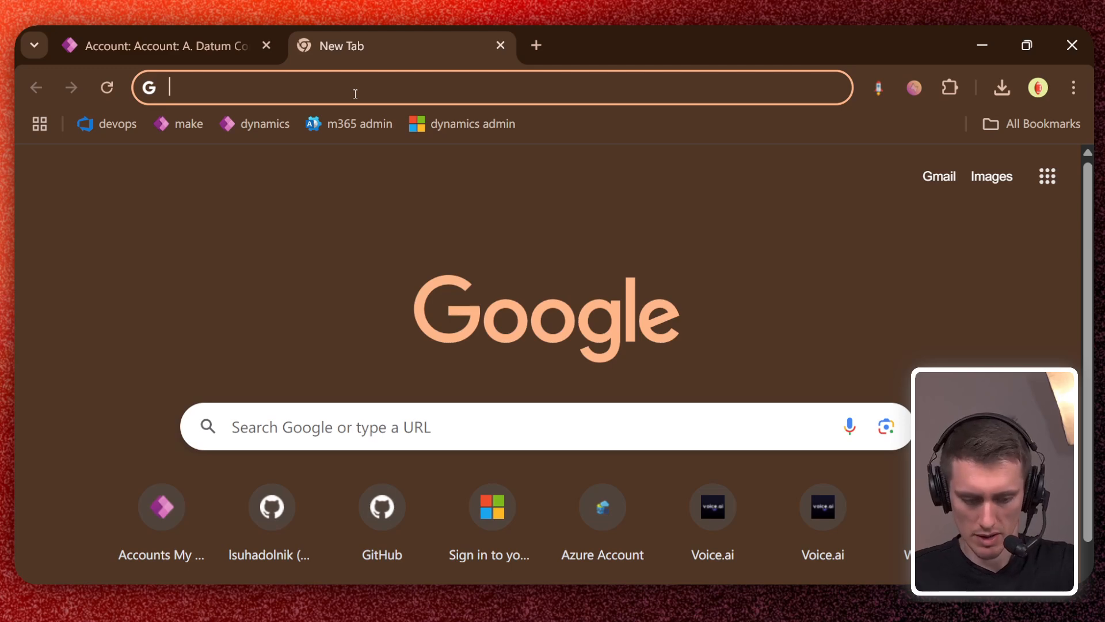
pyautogui.write('ls')
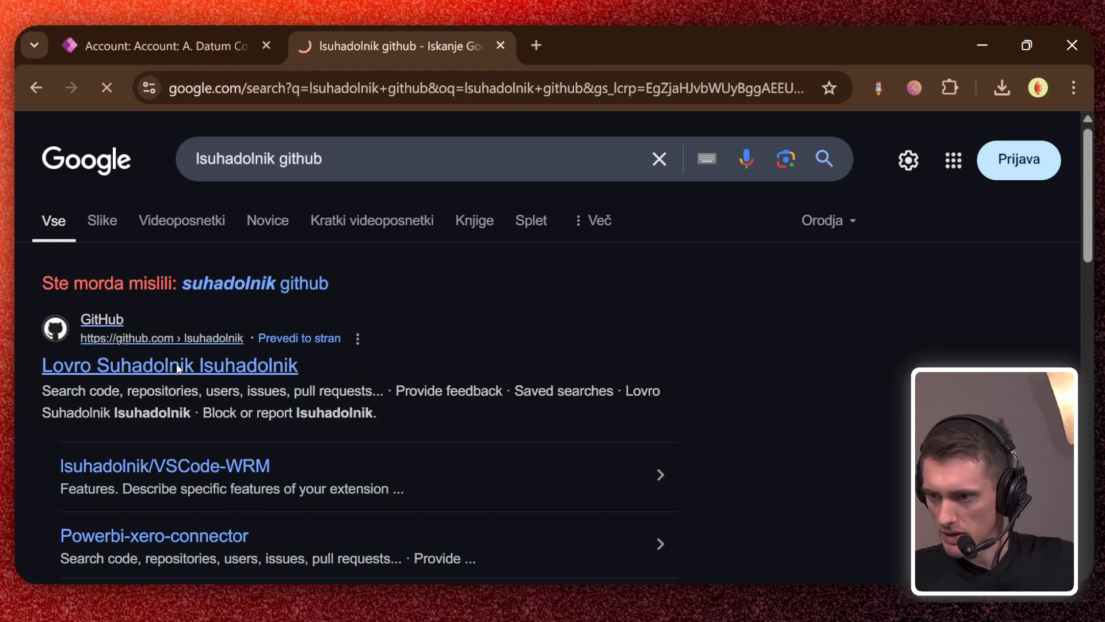
pyautogui.click(170, 365)
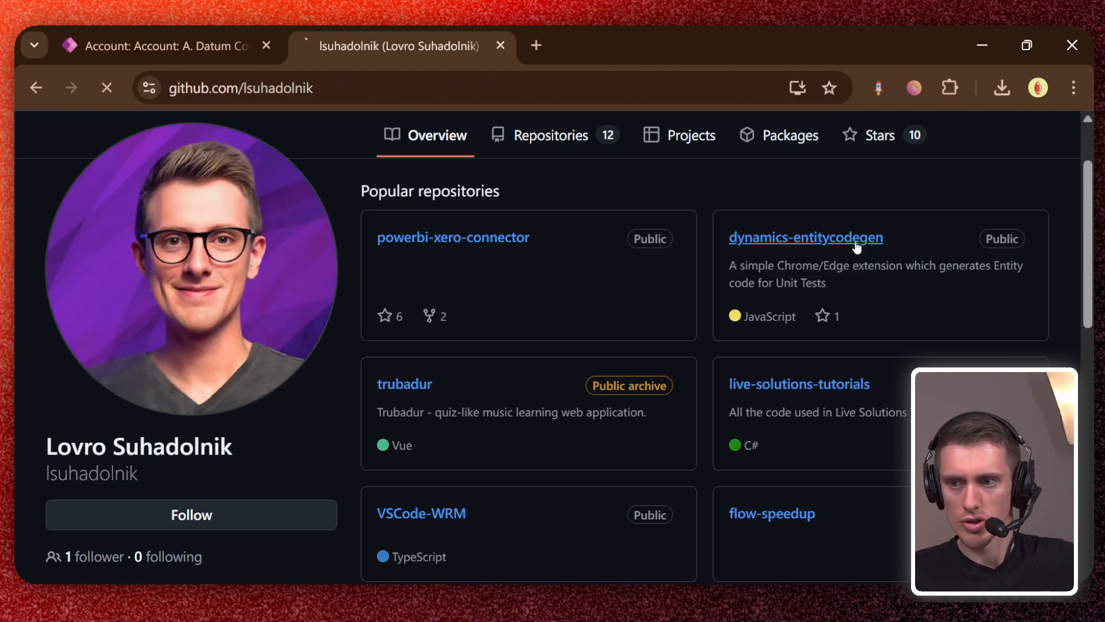
# Step: Open the dynamics-entitycodegen repository and download it as a ZIP archive
pyautogui.click(805, 237)
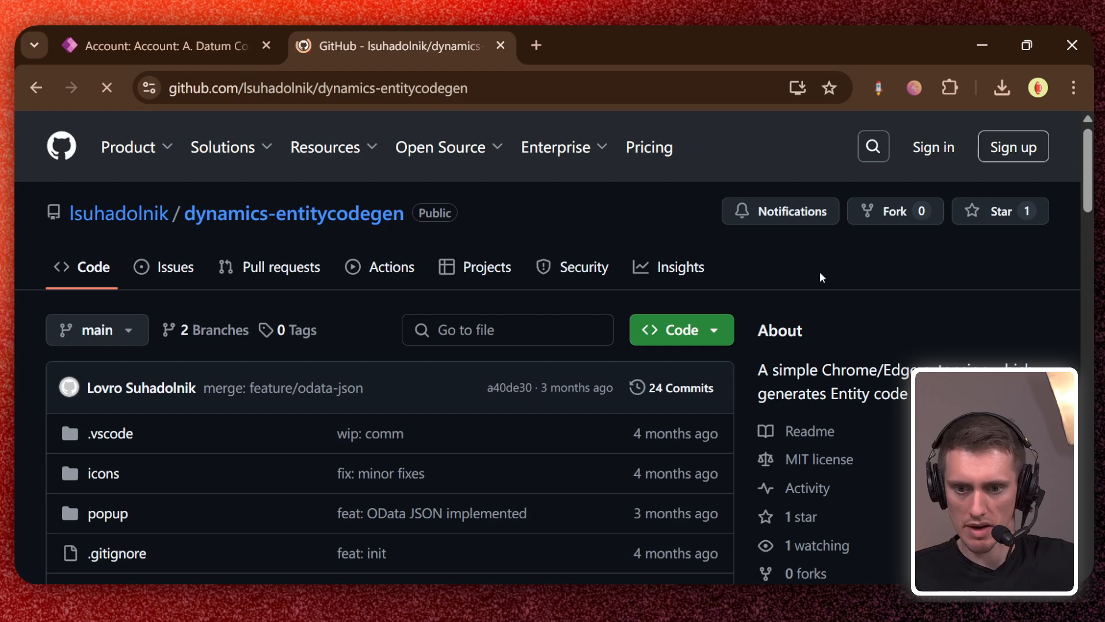
pyautogui.scroll(-3)
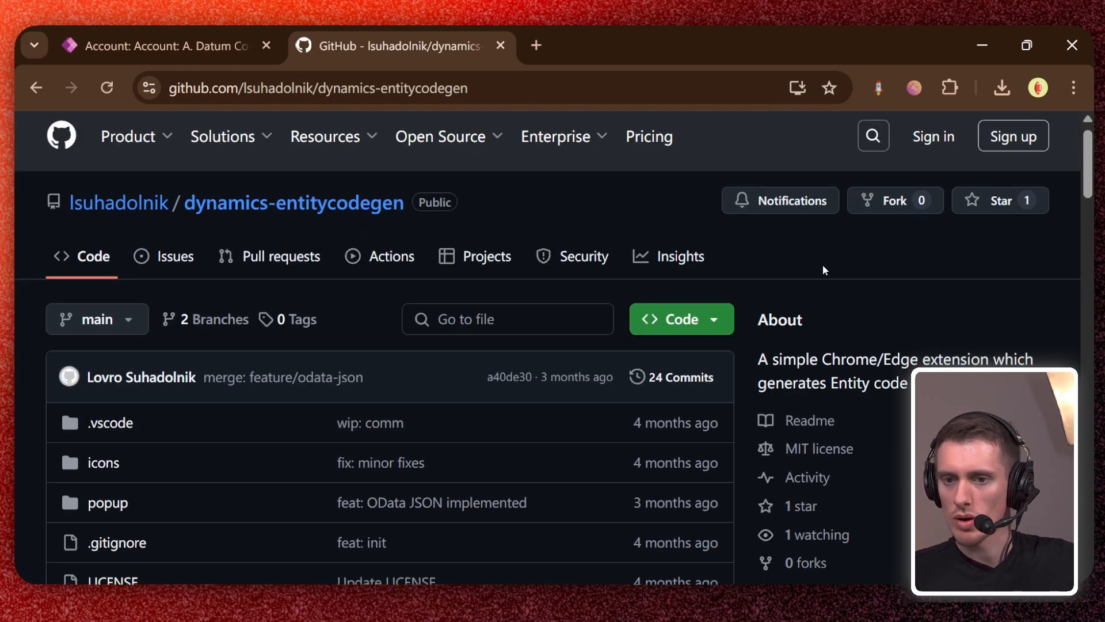
pyautogui.scroll(-3)
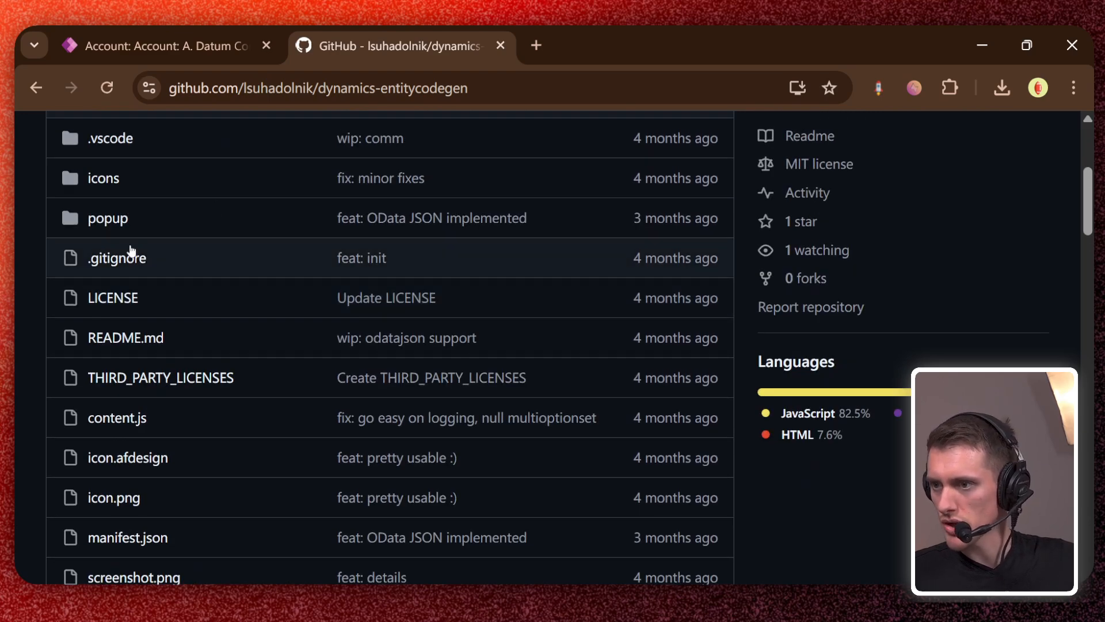
pyautogui.moveTo(357, 292)
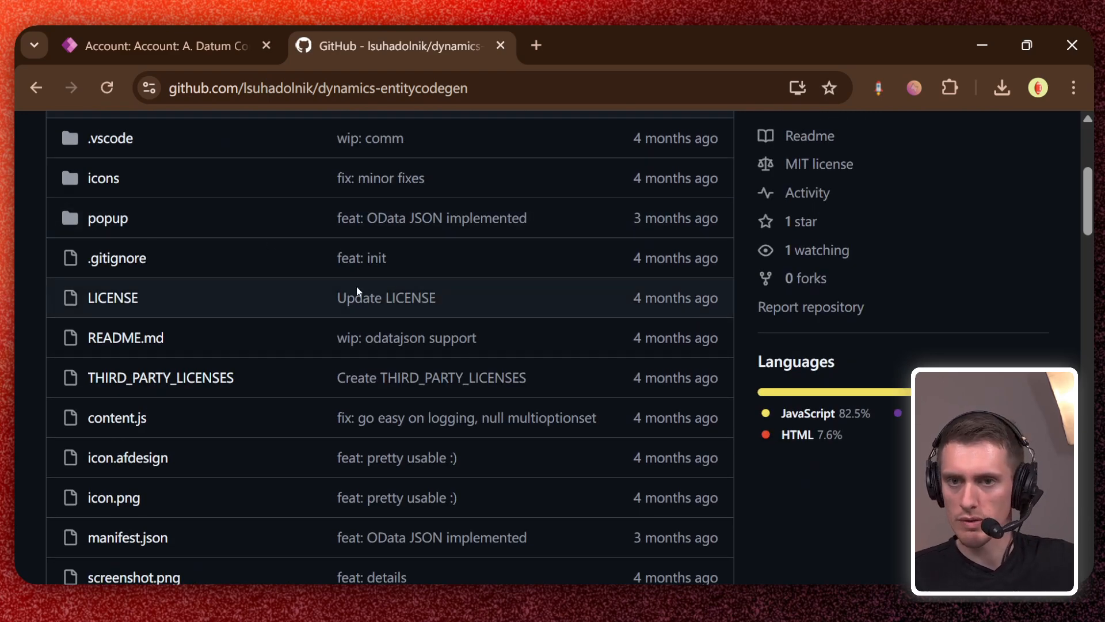
pyautogui.scroll(-3)
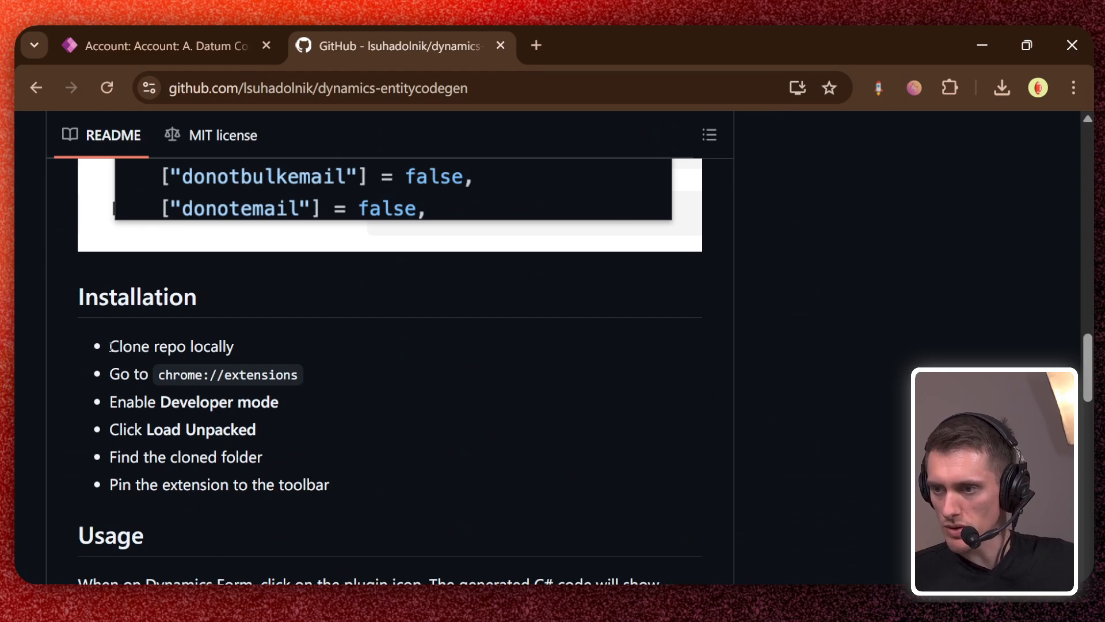
pyautogui.doubleClick(172, 346)
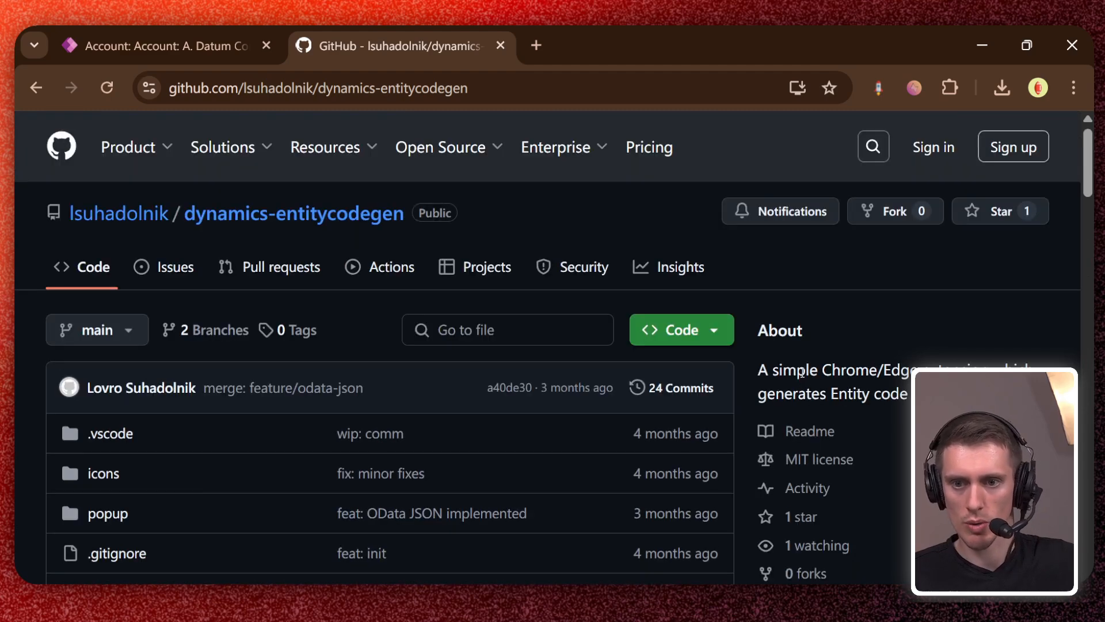
pyautogui.click(672, 329)
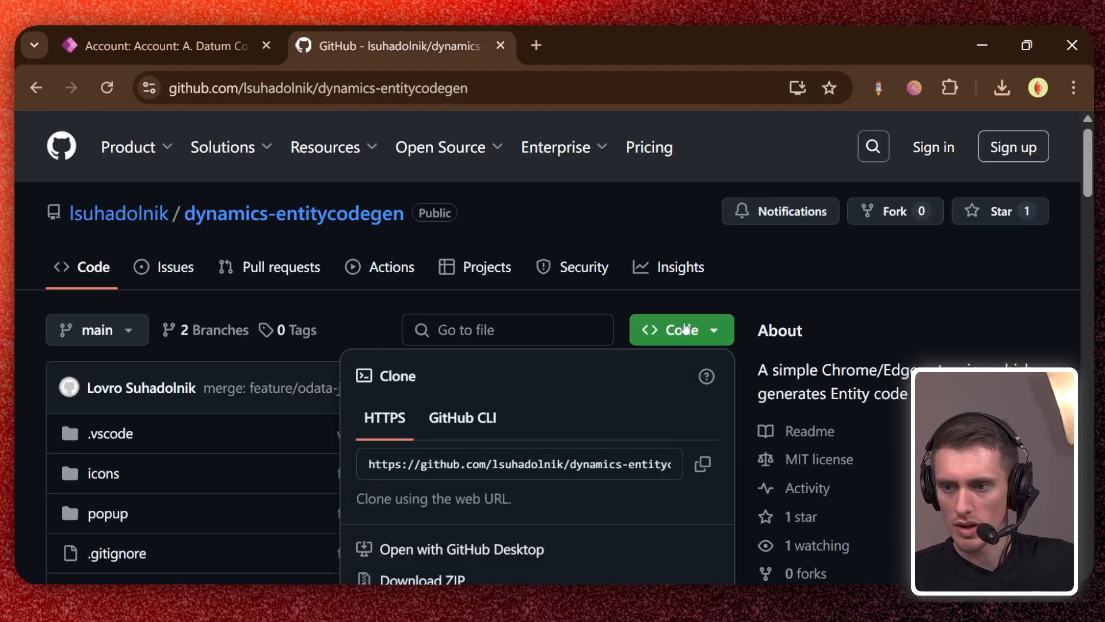
pyautogui.scroll(-3)
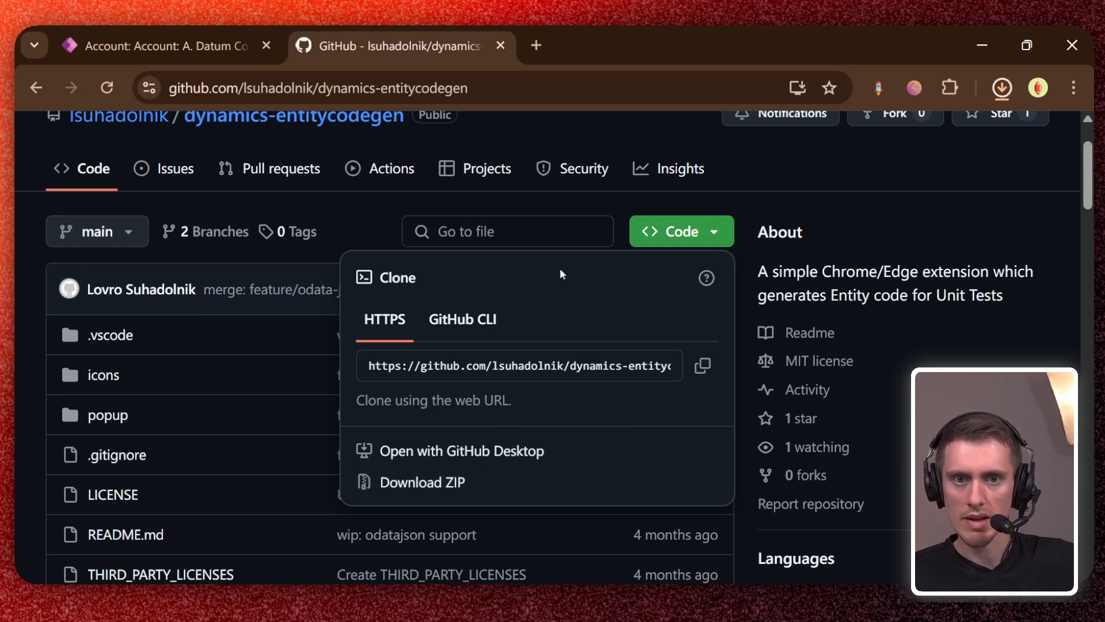
pyautogui.click(1001, 88)
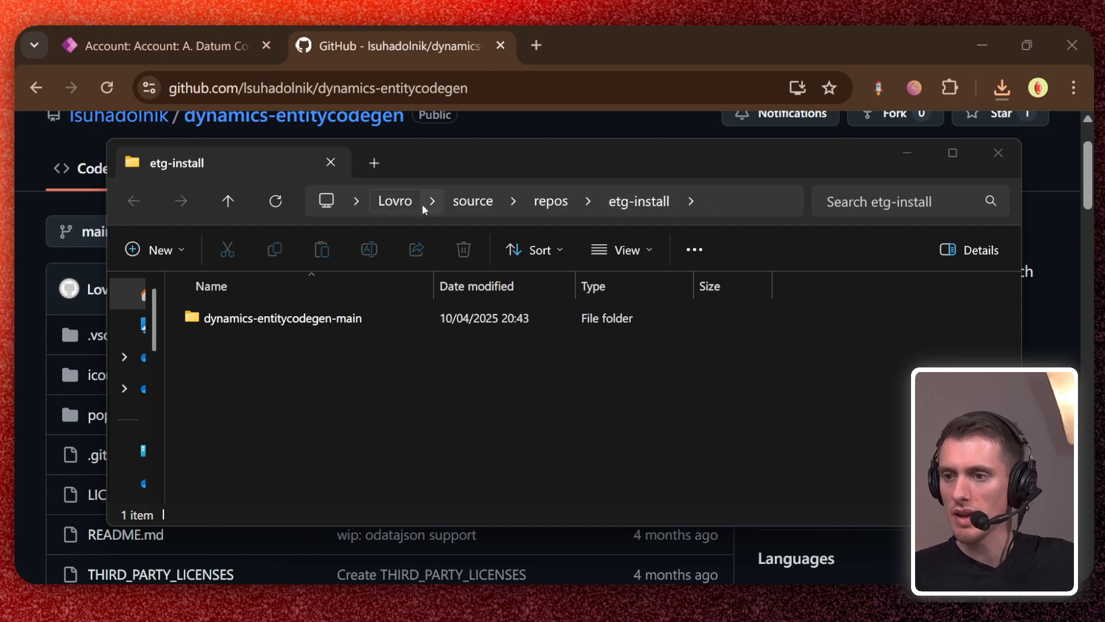
pyautogui.moveTo(367, 355)
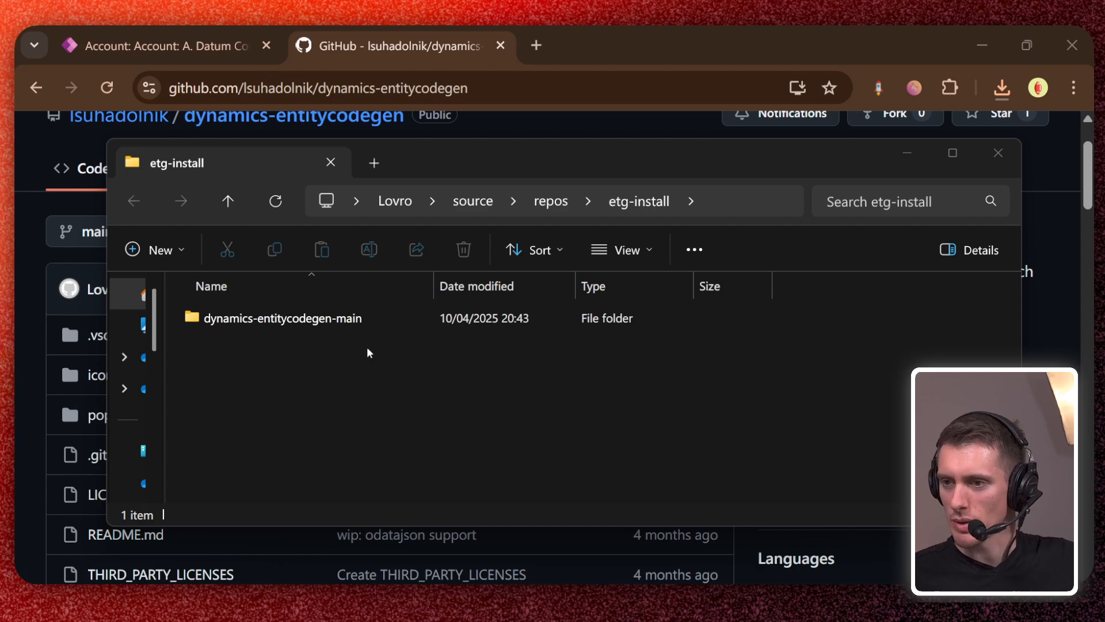
# Step: Inspect the 13 files in dynamics-entitycodegen-main, then close File Explorer
pyautogui.click(282, 318)
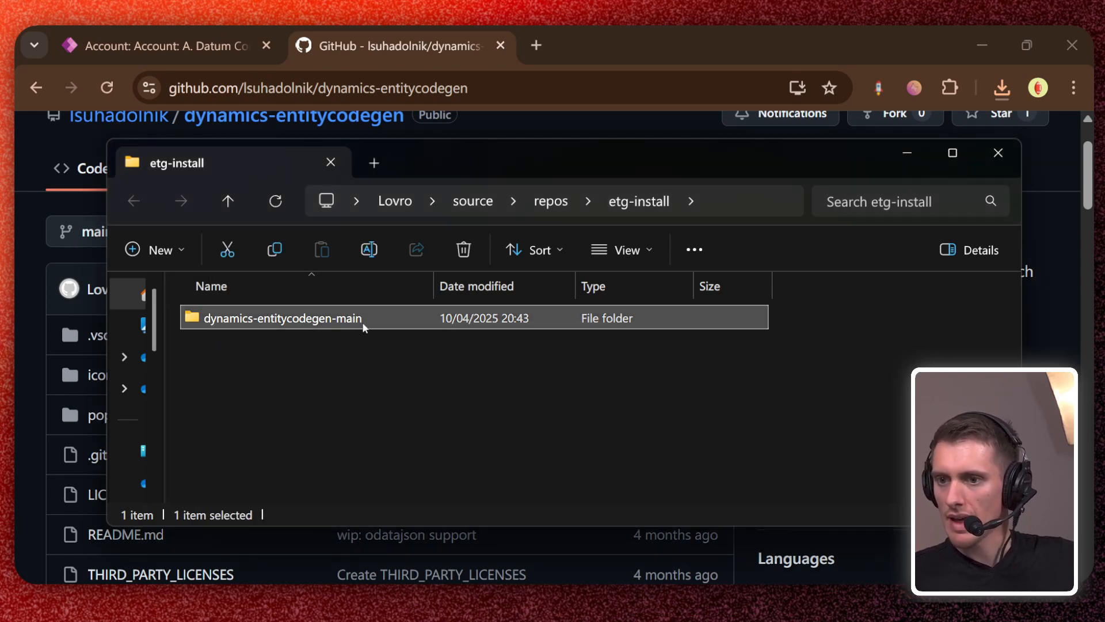
pyautogui.doubleClick(282, 318)
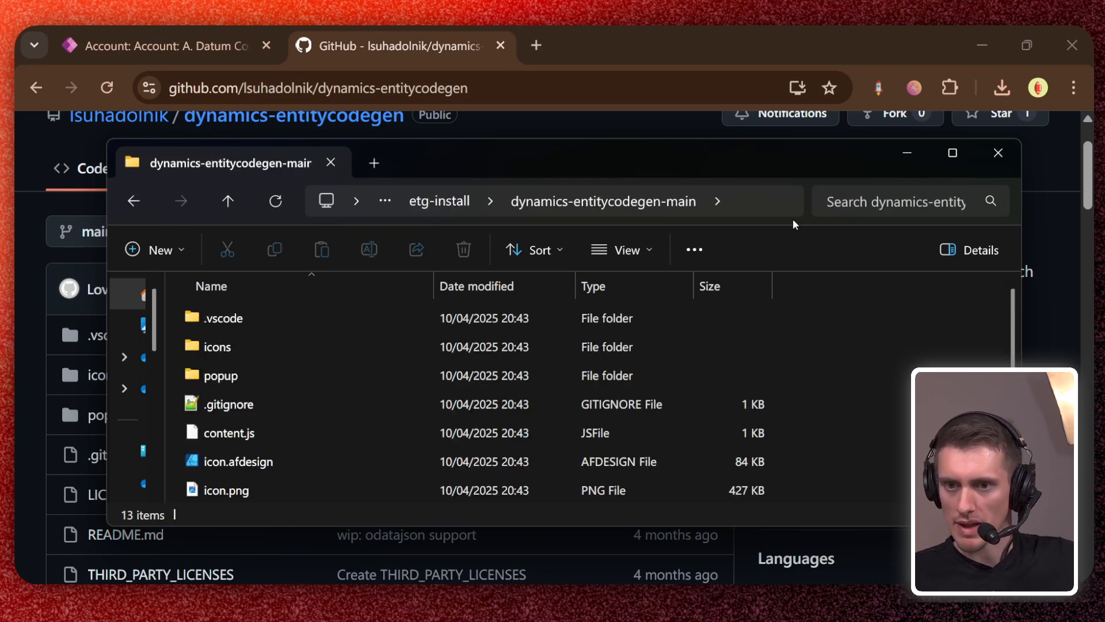
pyautogui.click(549, 201)
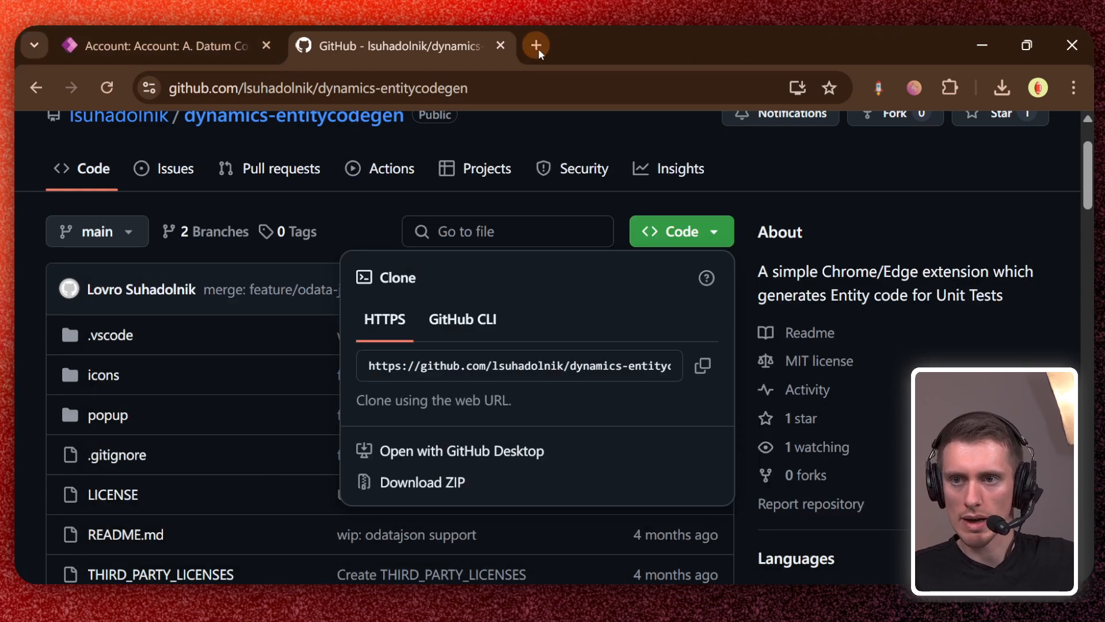
# Step: Open chrome://extensions in a new tab and toggle Developer mode off and back on
pyautogui.click(536, 45)
pyautogui.write('chrome:/')
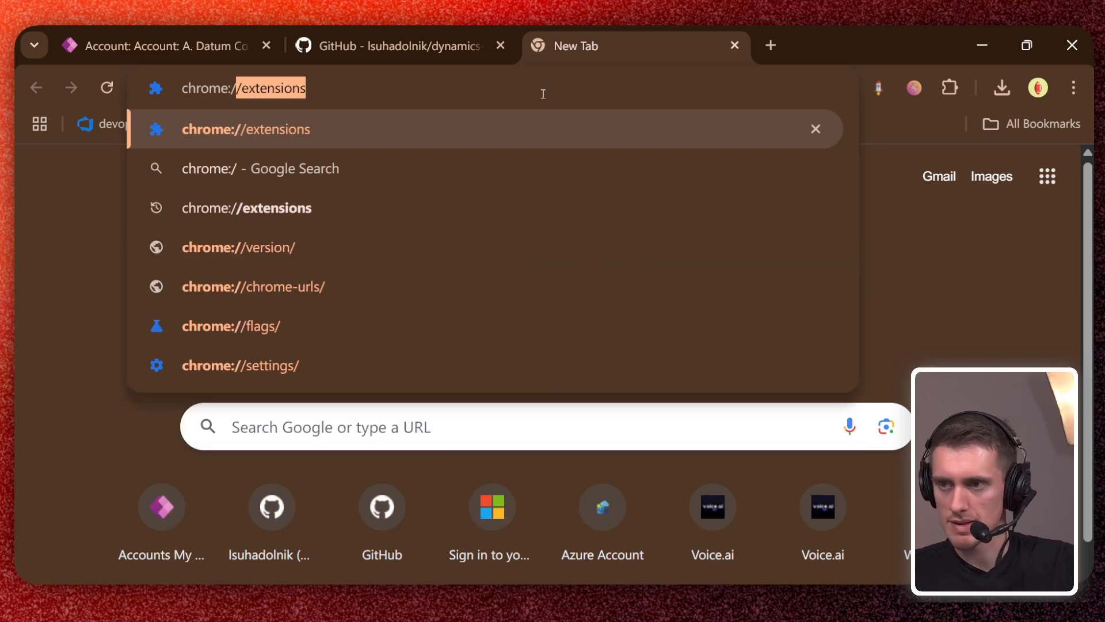
pyautogui.press('Enter')
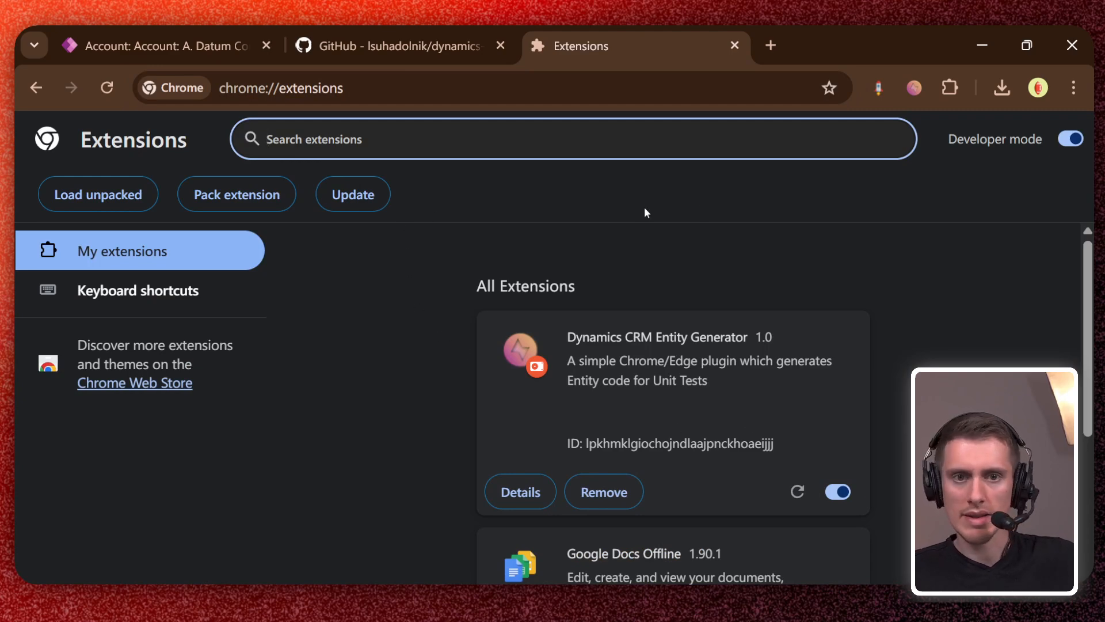
pyautogui.doubleClick(995, 139)
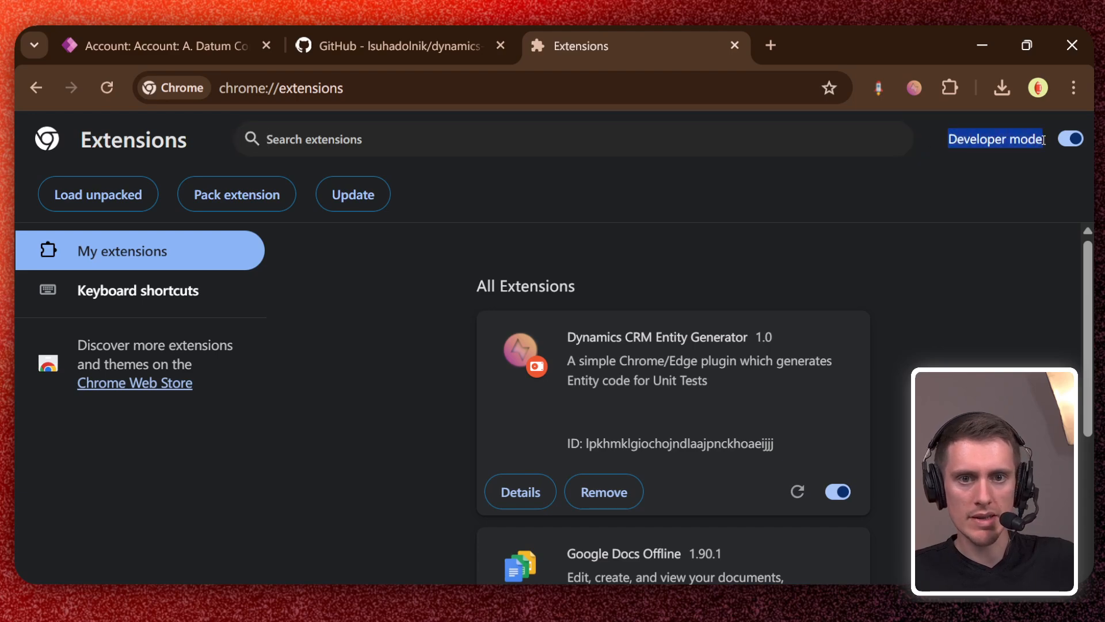
pyautogui.click(1070, 138)
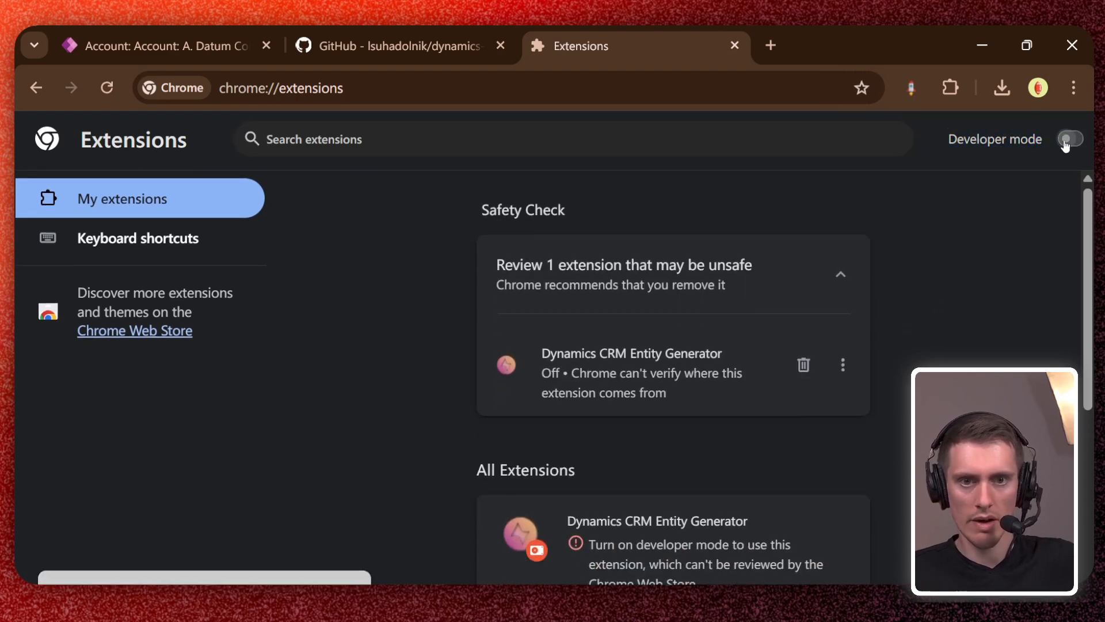
pyautogui.click(1069, 139)
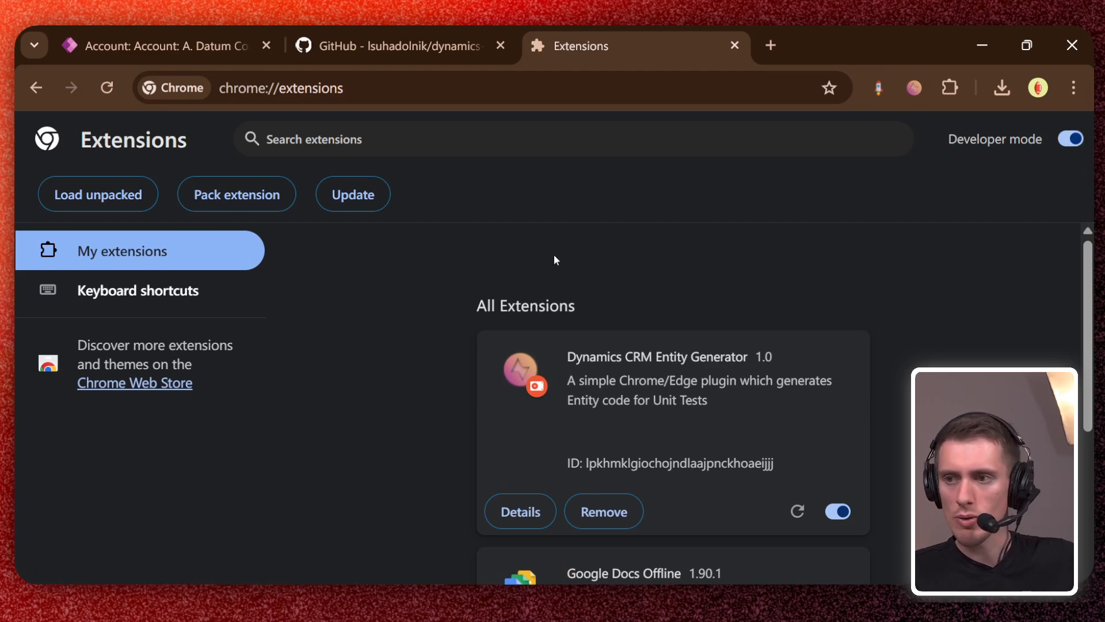
pyautogui.click(98, 194)
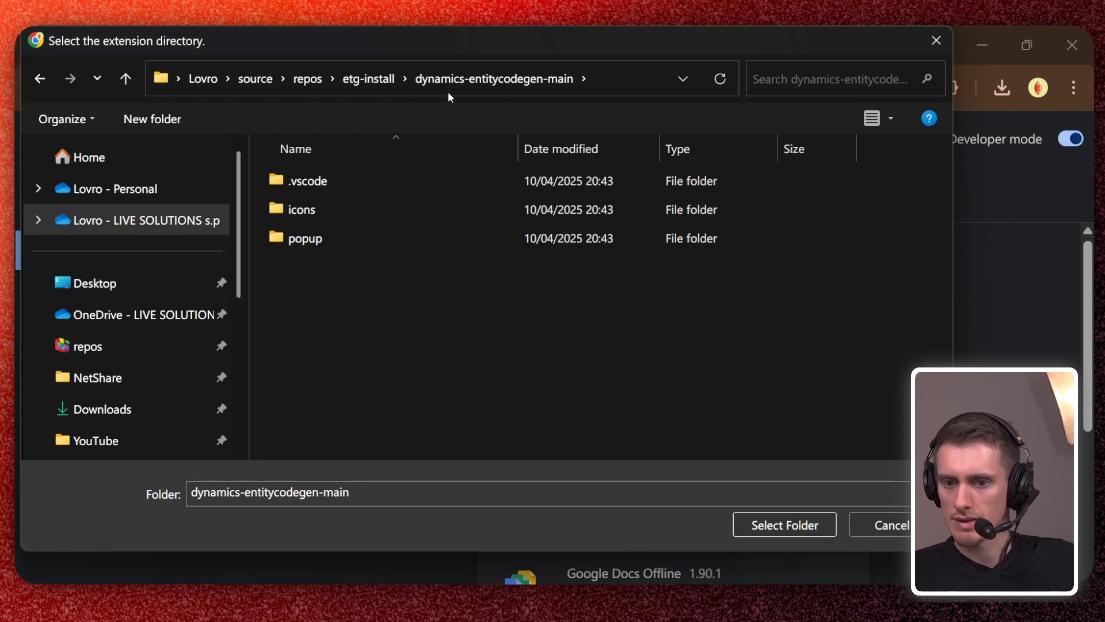
# Step: Load dynamics-entitycodegen-main as the Dynamics CRM Entity Generator extension and review the list
pyautogui.click(784, 524)
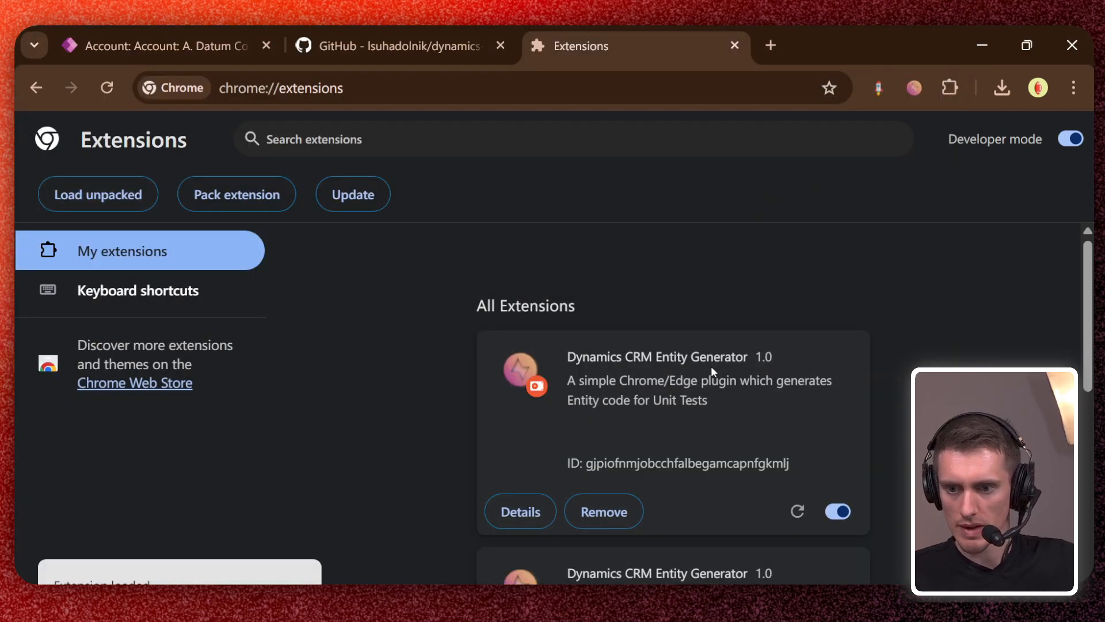
pyautogui.scroll(-3)
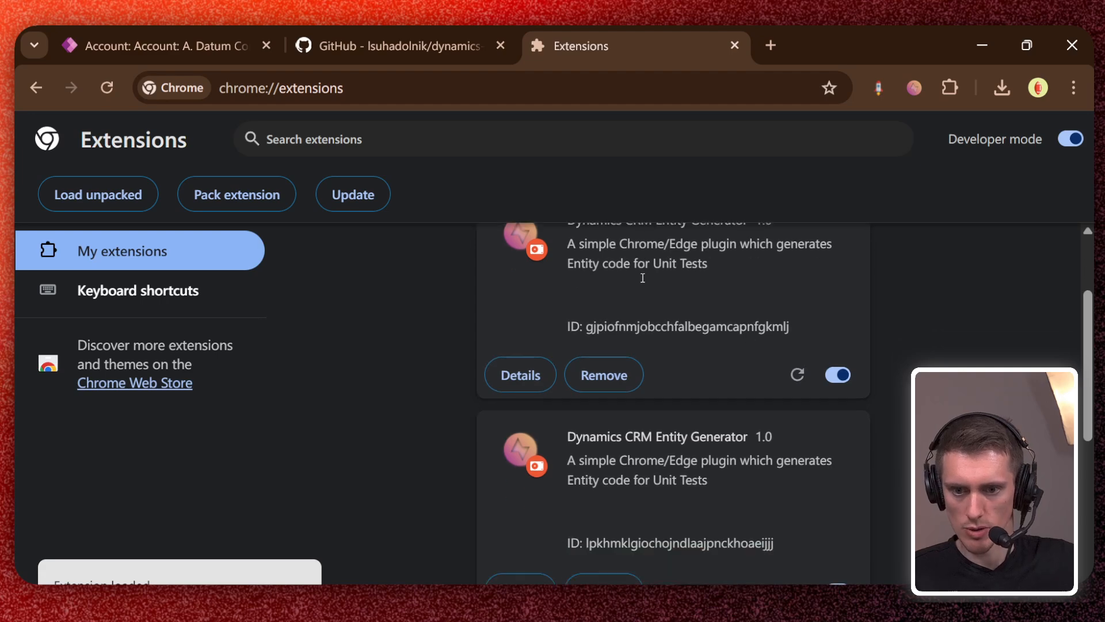
pyautogui.scroll(3)
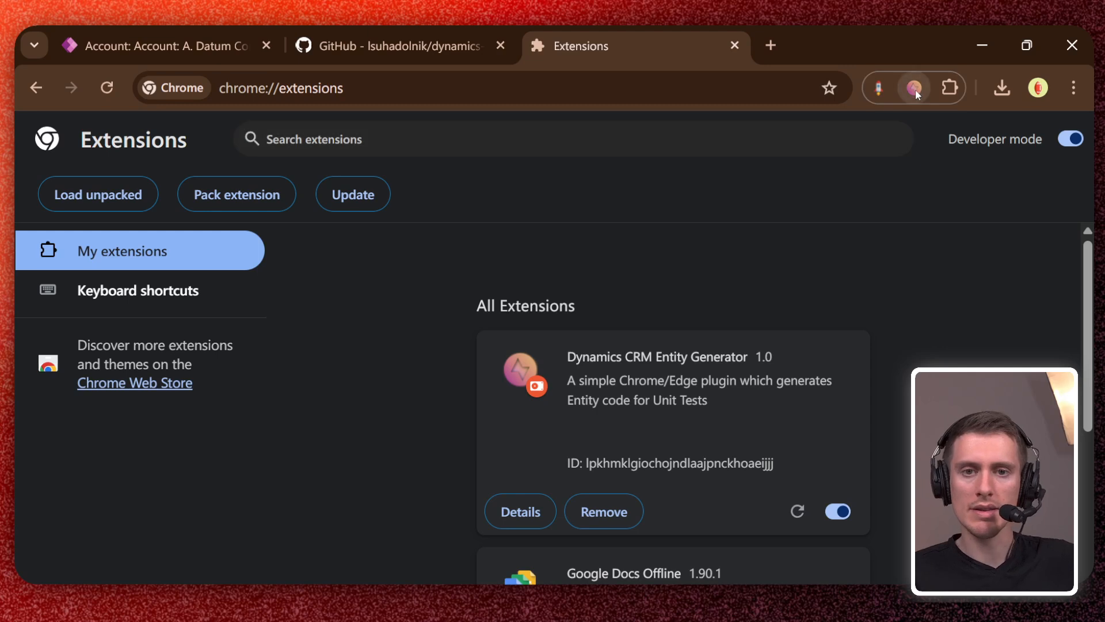
# Step: View the Entity Generator popup's welcome message, then return to the A. Datum account tab
pyautogui.click(913, 88)
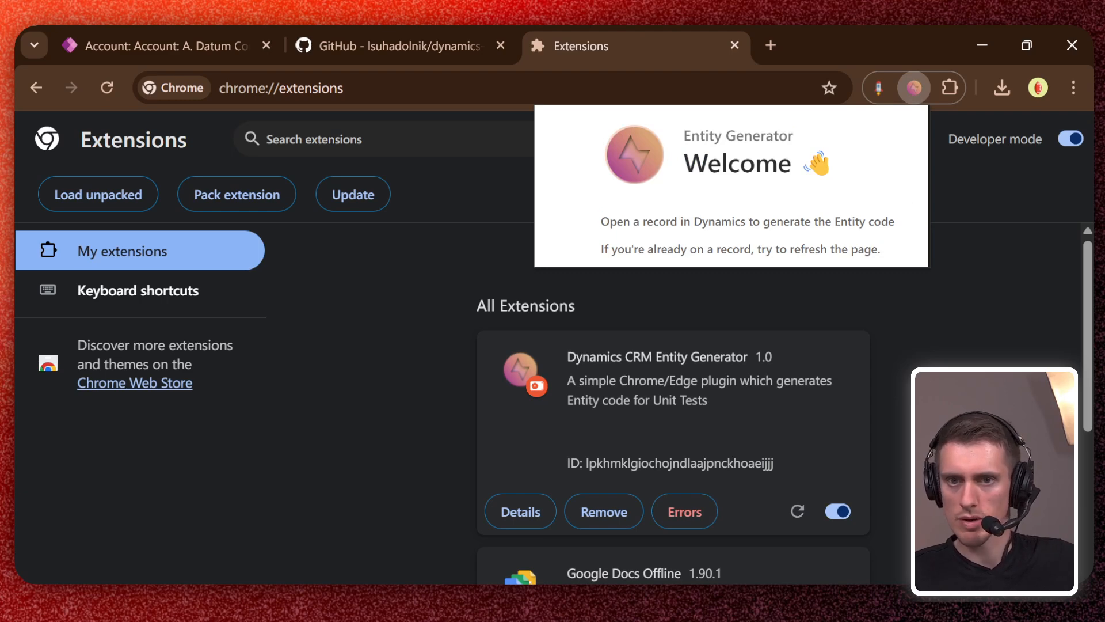
pyautogui.click(162, 46)
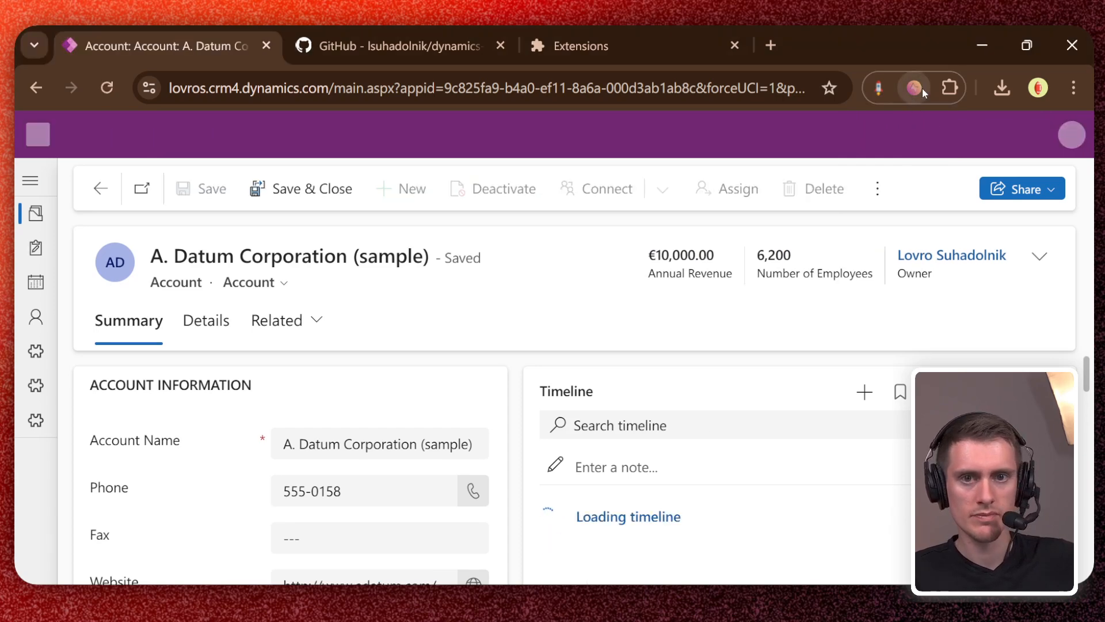
pyautogui.click(913, 88)
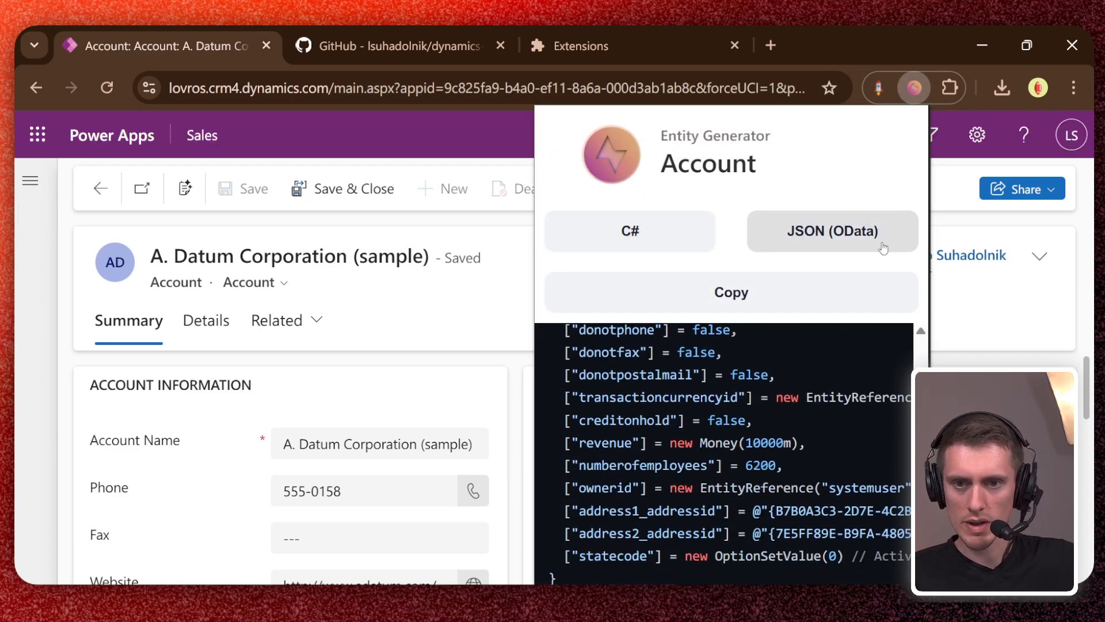
pyautogui.click(832, 230)
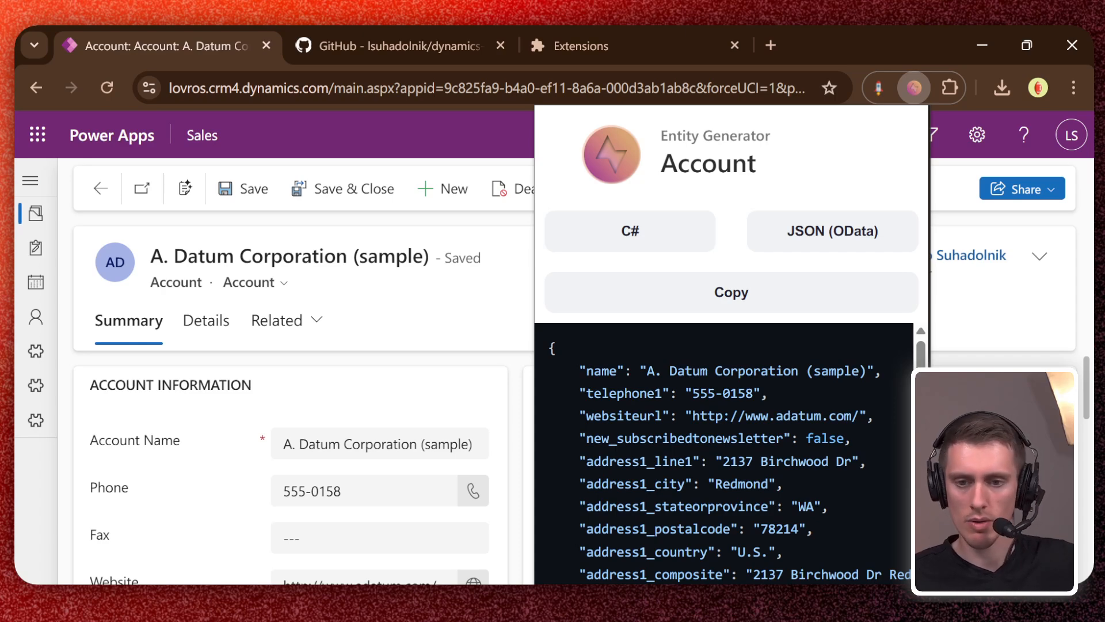
pyautogui.scroll(-3)
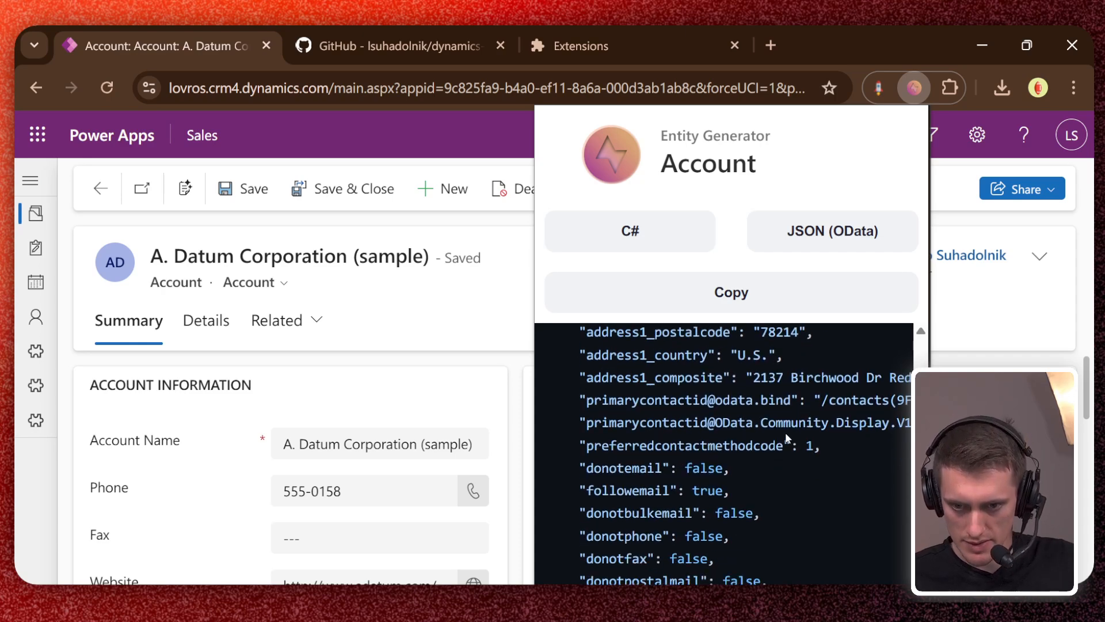
pyautogui.doubleClick(644, 399)
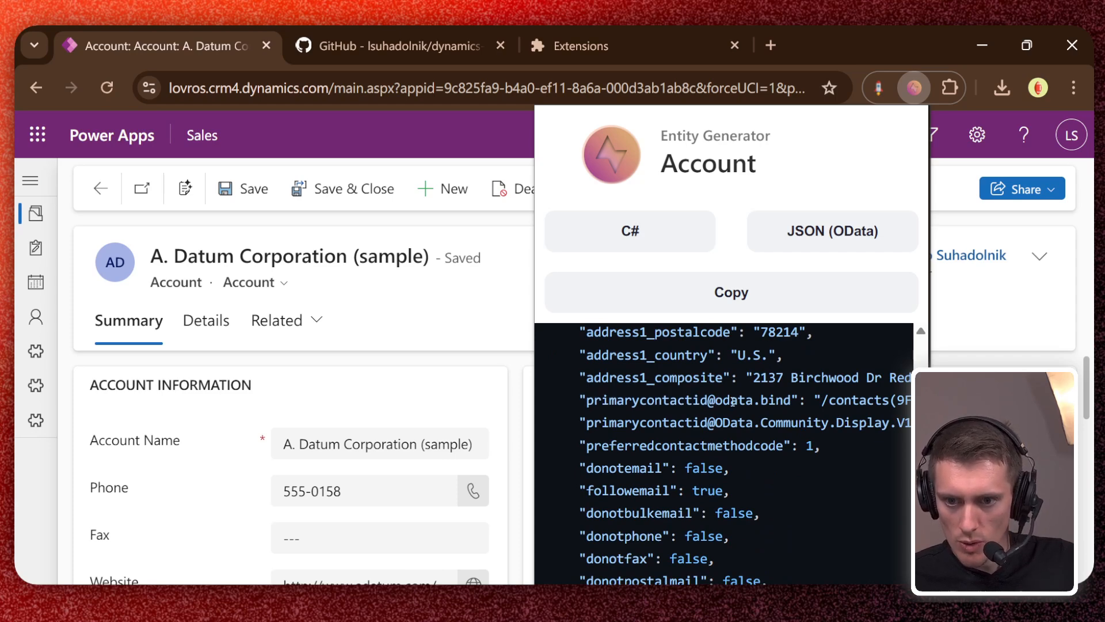
pyautogui.doubleClick(732, 399)
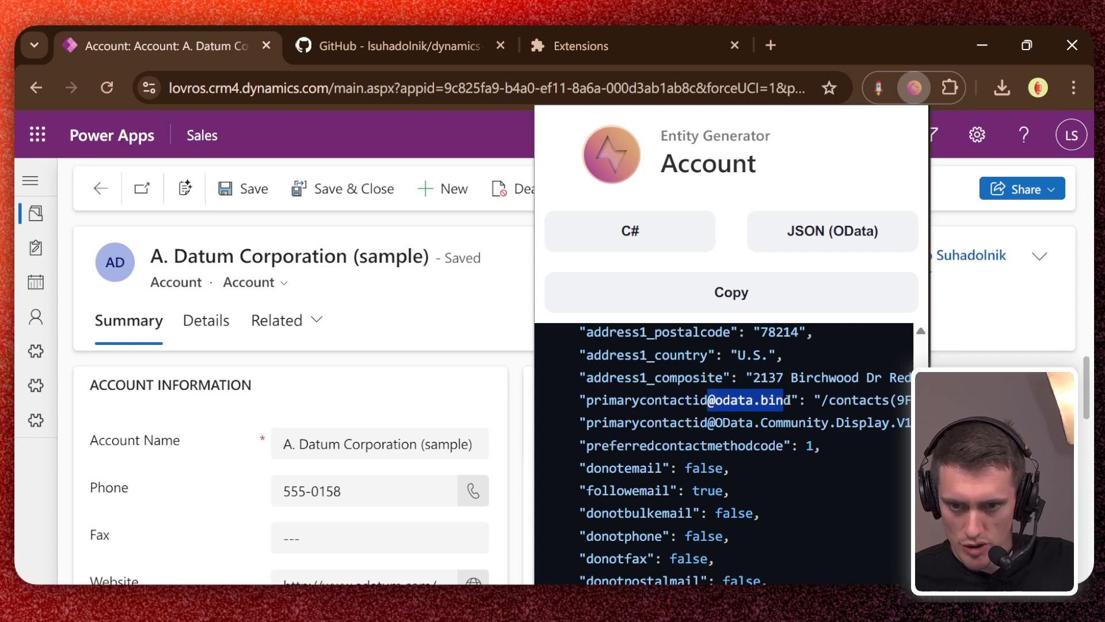